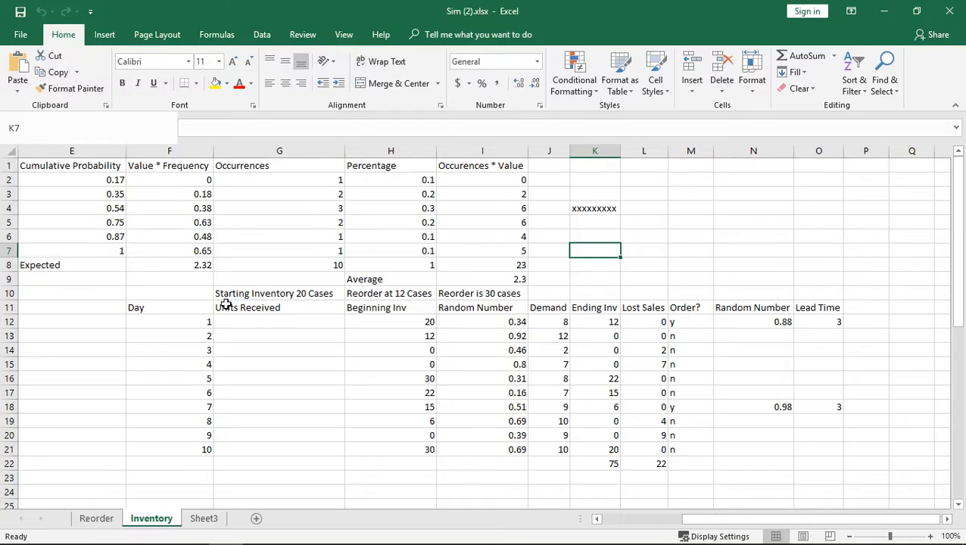
mouse_move(234, 265)
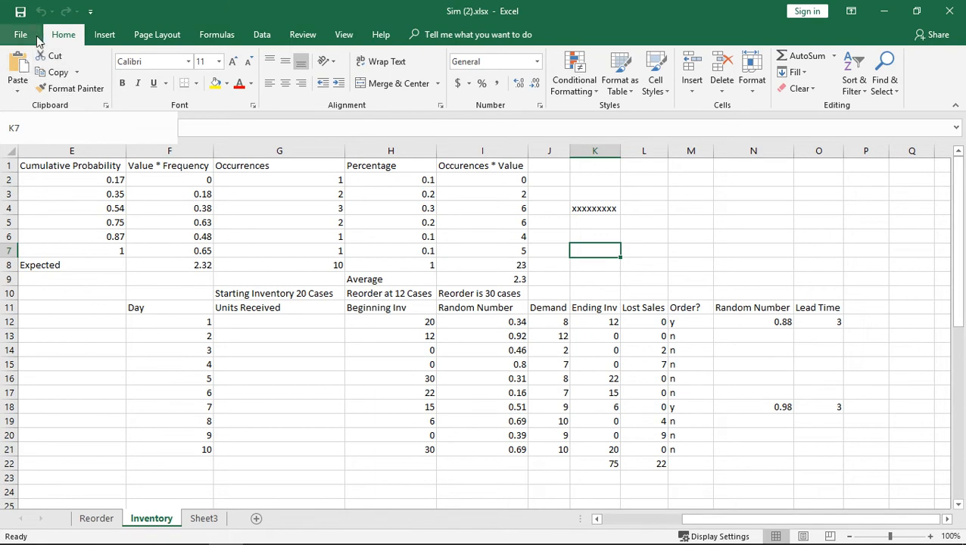
- Show the print preview with Microsoft Print to PDF as the printer
click(21, 33)
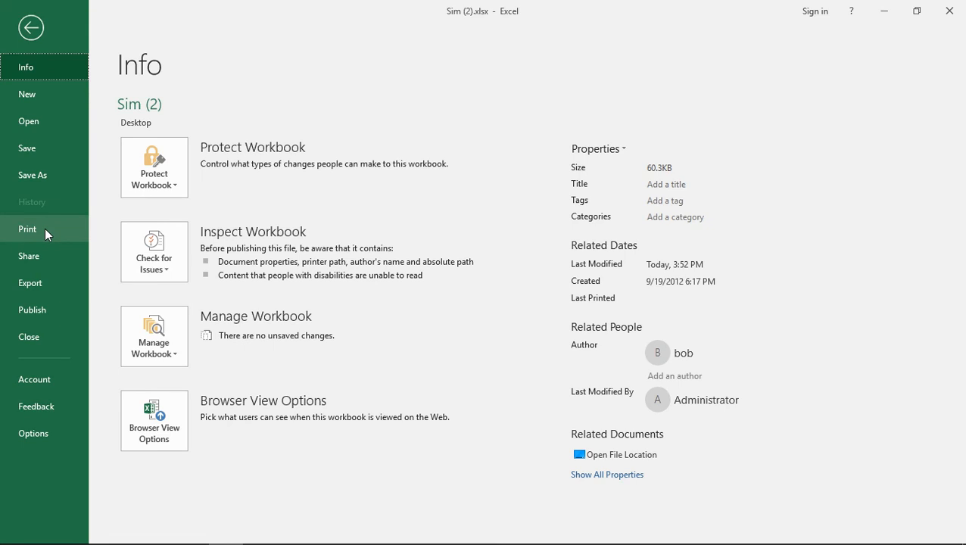
click(27, 229)
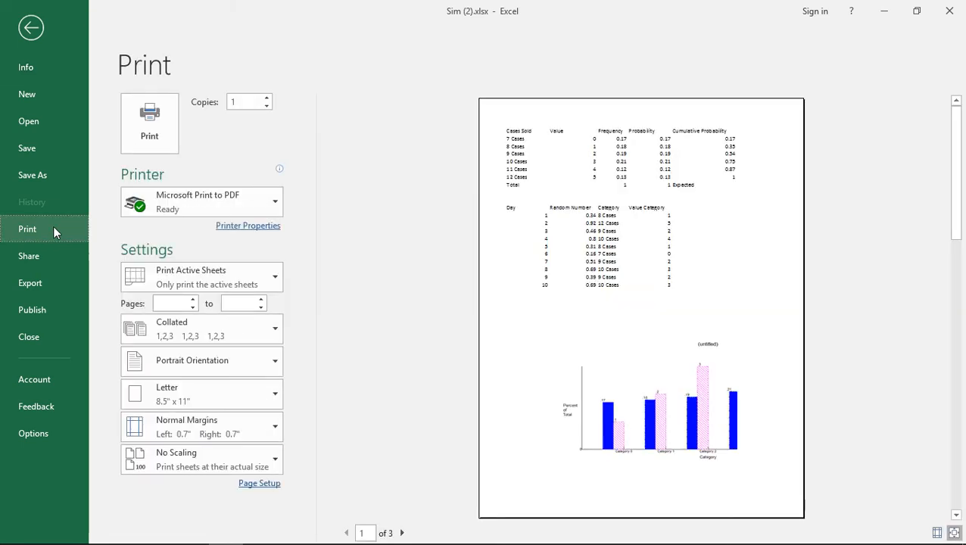
mouse_move(265, 202)
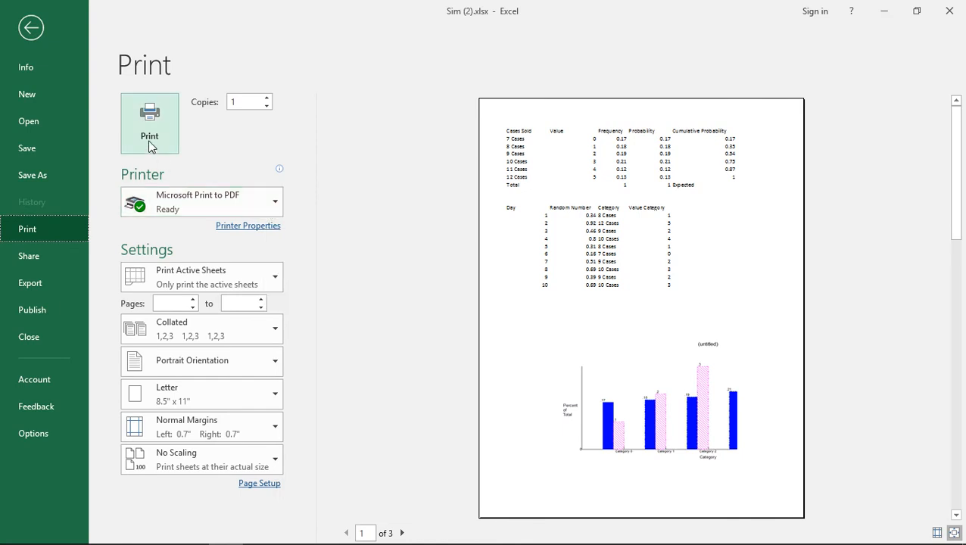
- Print the sheets to Sim.pdf on the desktop and move it beside Sim (2).xlsx
click(149, 123)
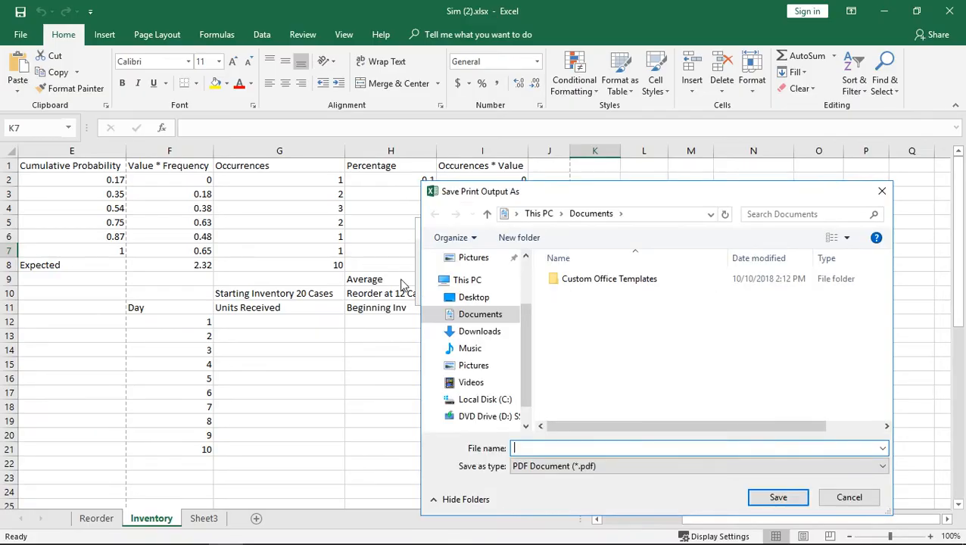
click(474, 297)
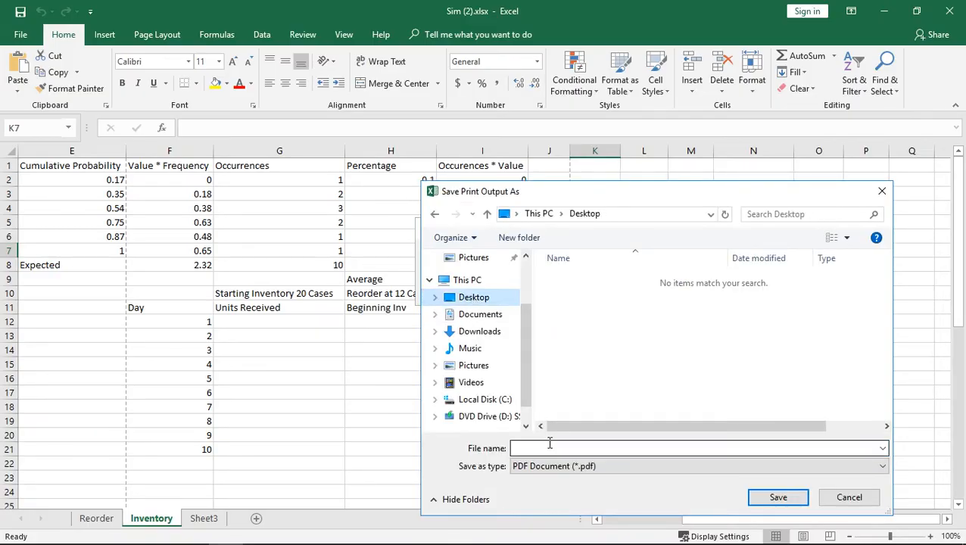
text(Sim)
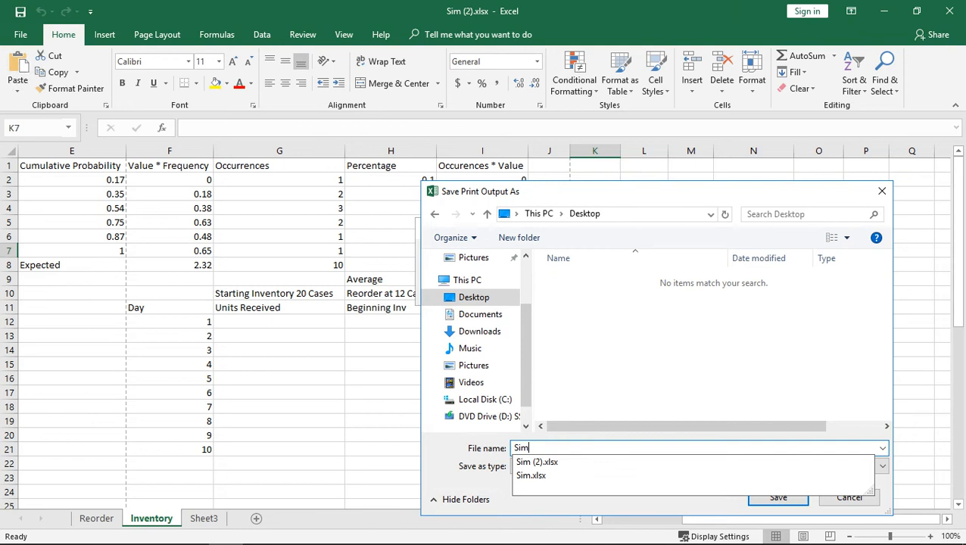
click(554, 466)
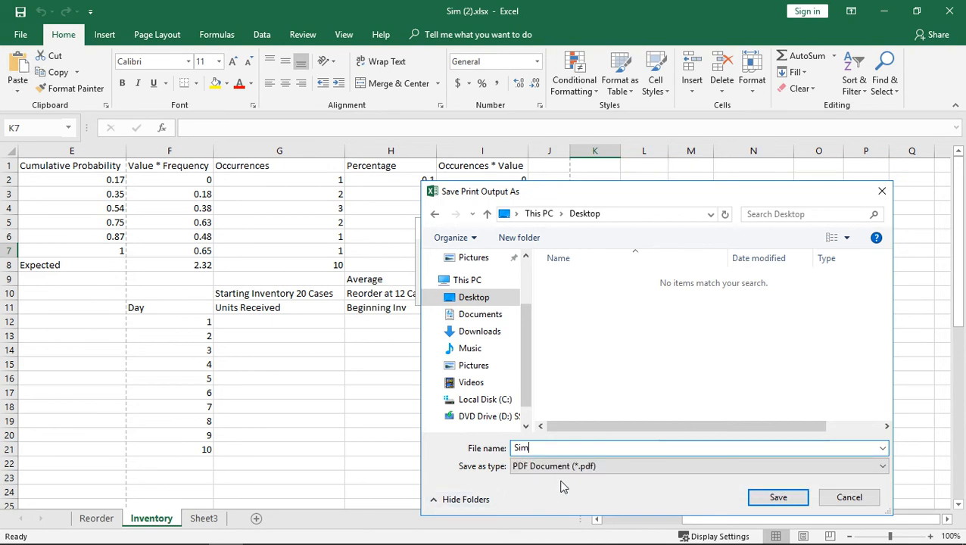
mouse_move(718, 506)
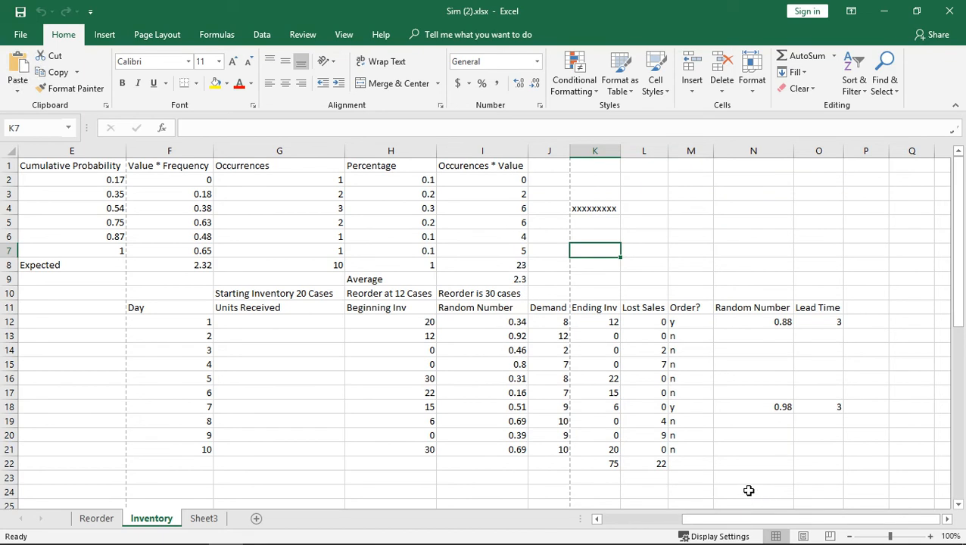
mouse_move(703, 245)
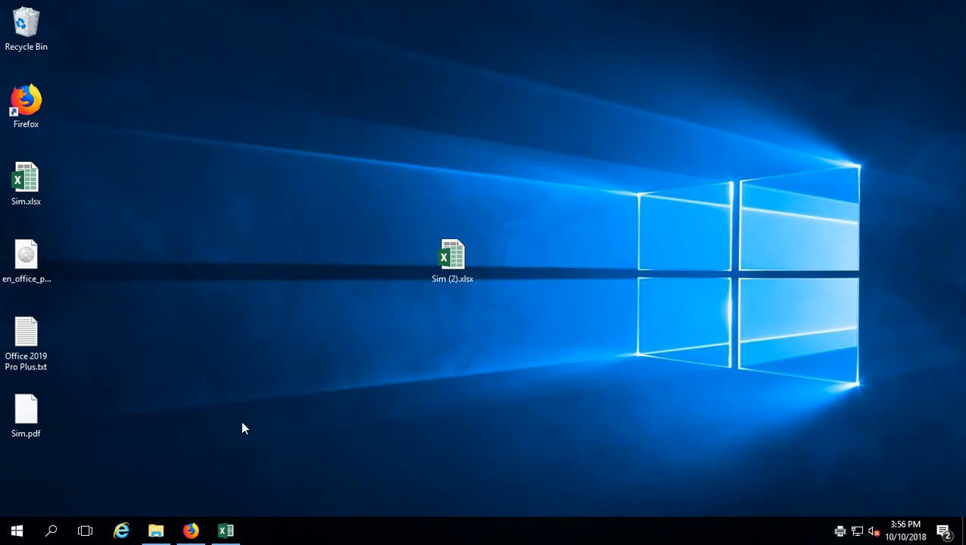
drag(26, 412, 400, 260)
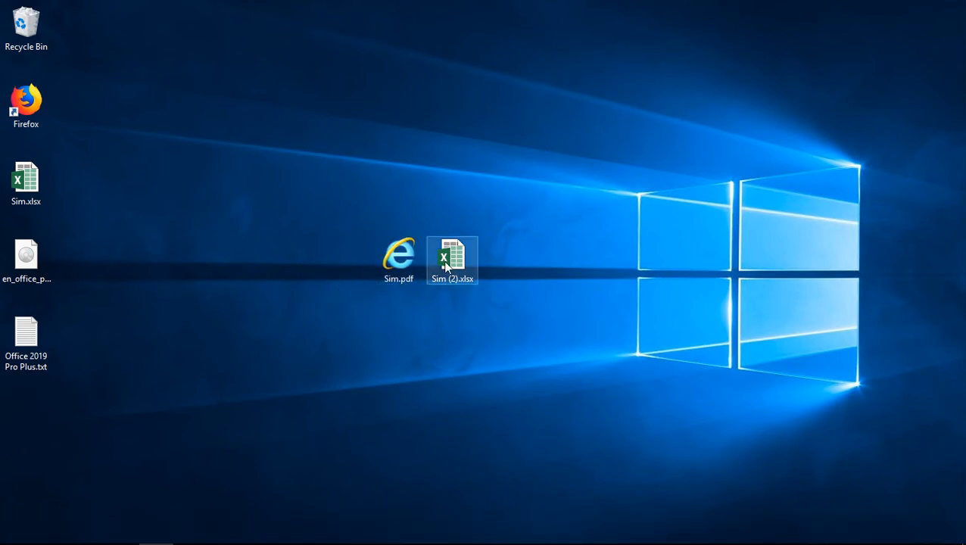
double_click(399, 255)
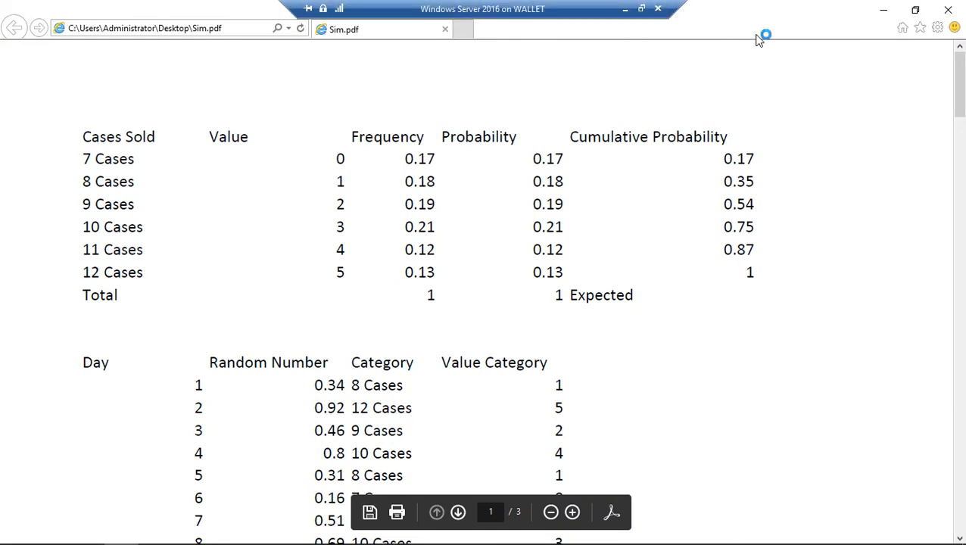
mouse_move(759, 56)
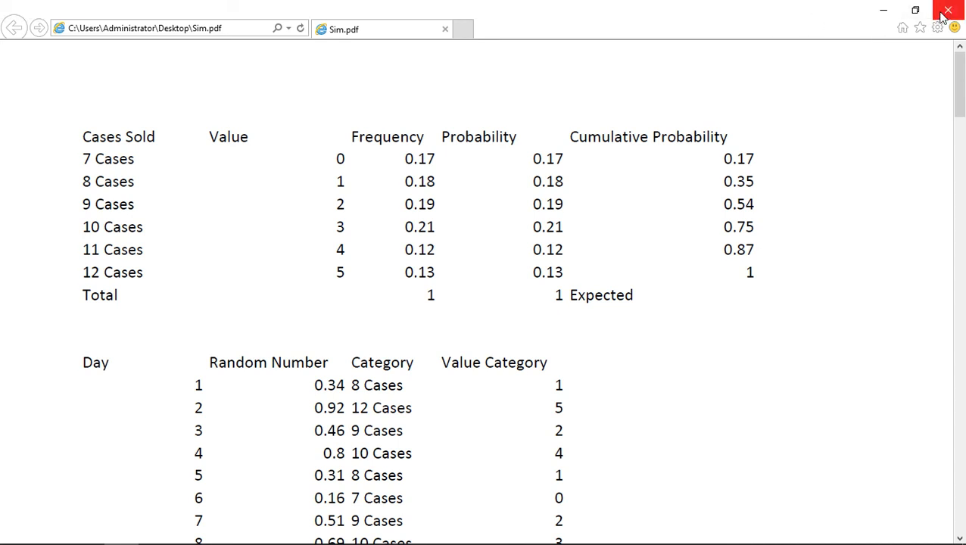
click(947, 9)
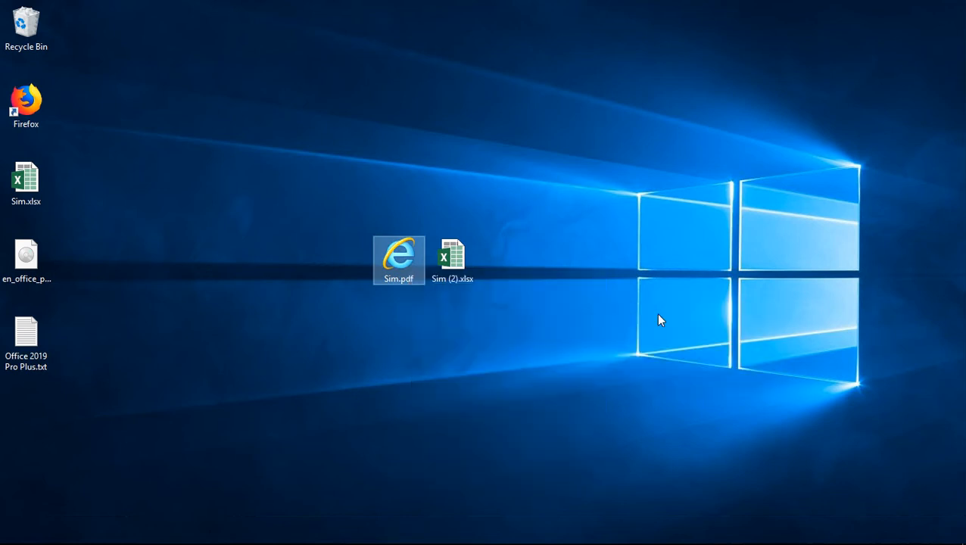
- View Sim.pdf in Acrobat Reader, close it, and return to the Sim (2).xlsx workbook
double_click(399, 257)
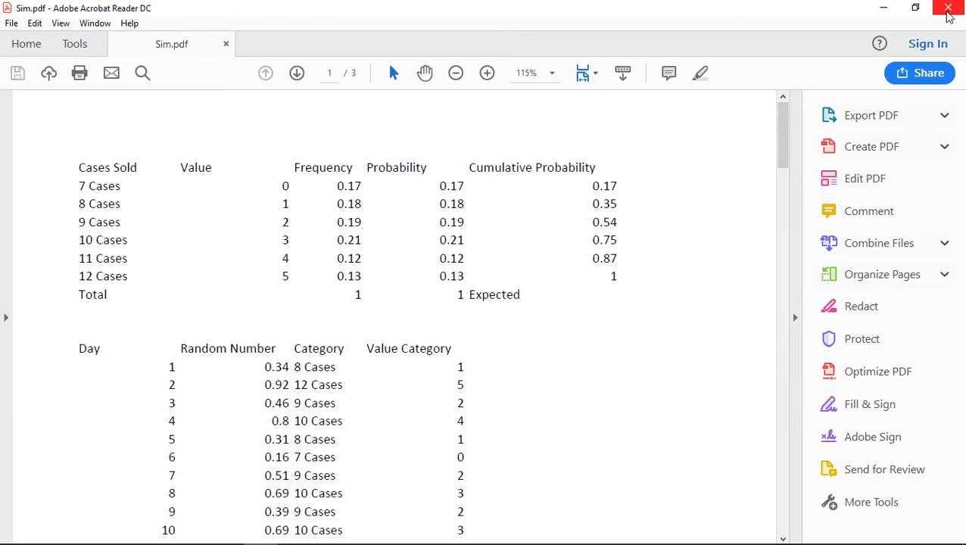
click(947, 10)
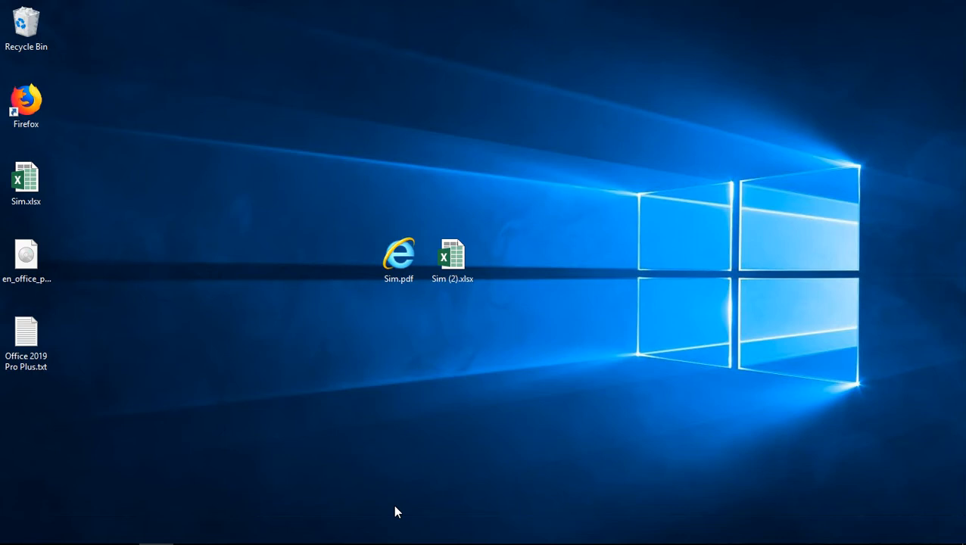
double_click(451, 257)
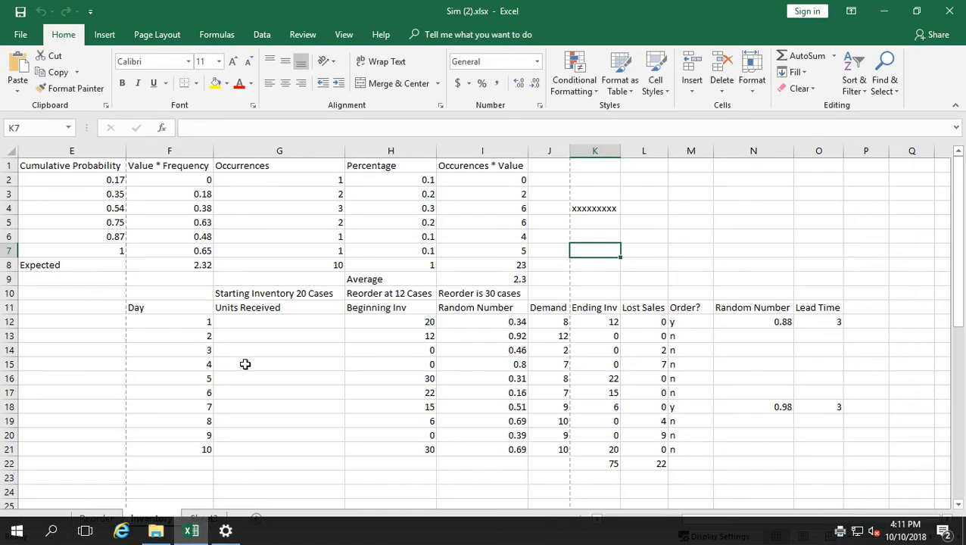
- Save the workbook via Save As as Sim (2).pdf on the desktop in PDF format
click(22, 33)
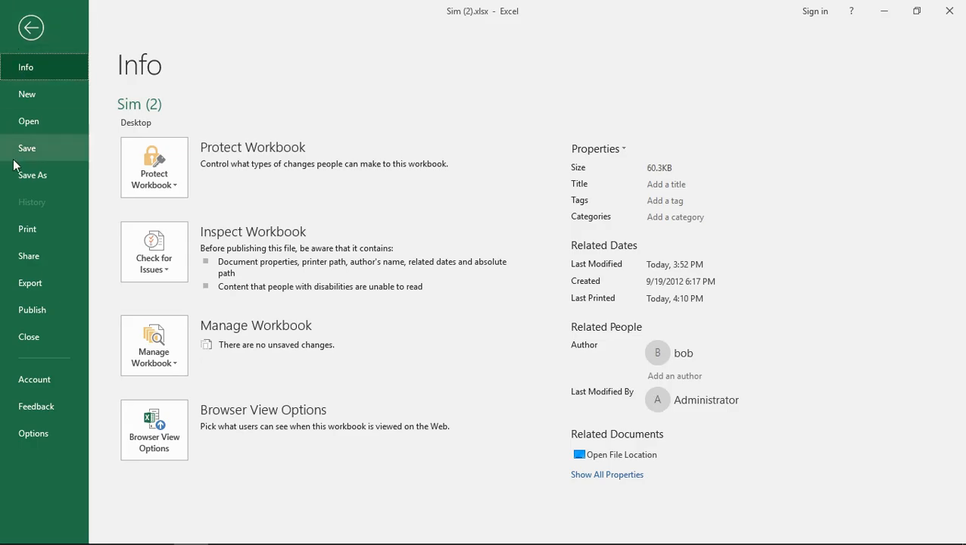
click(34, 175)
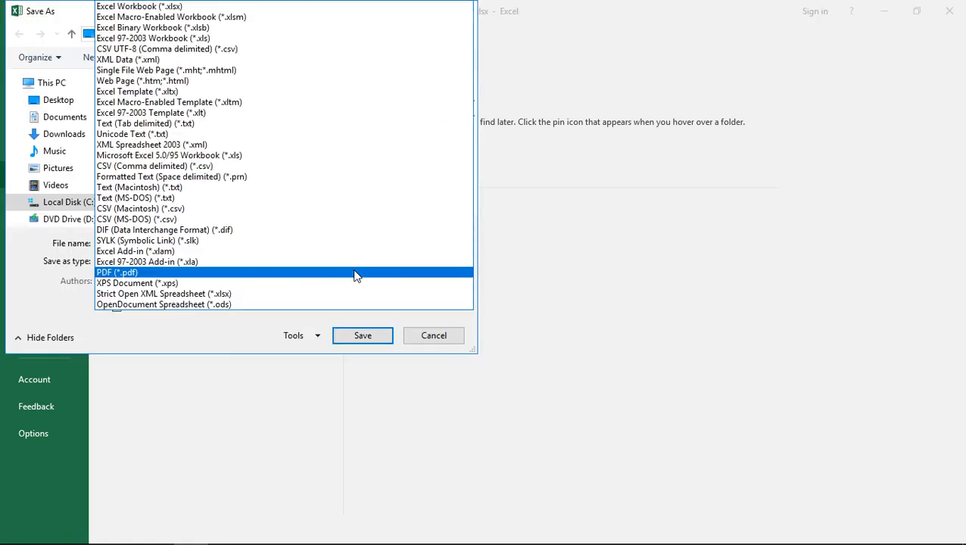
click(116, 272)
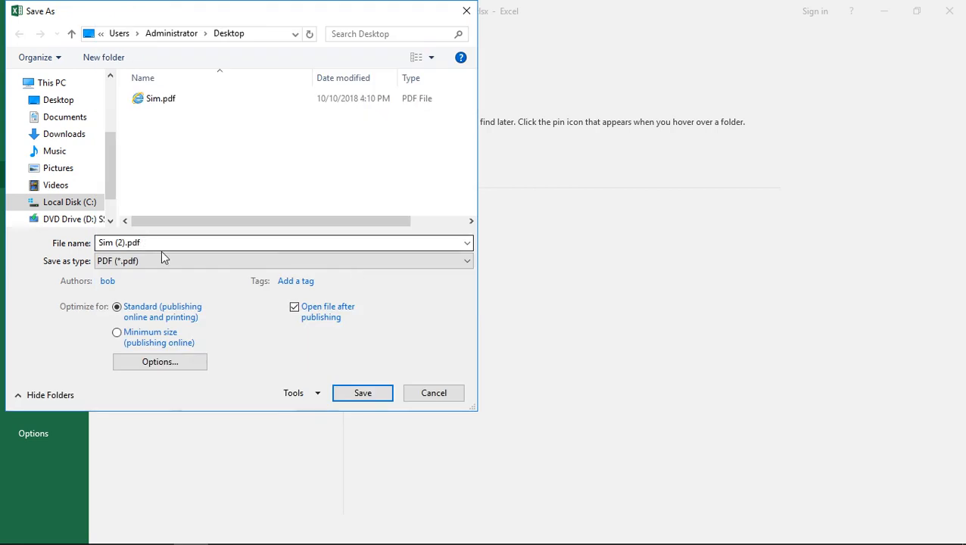
click(363, 392)
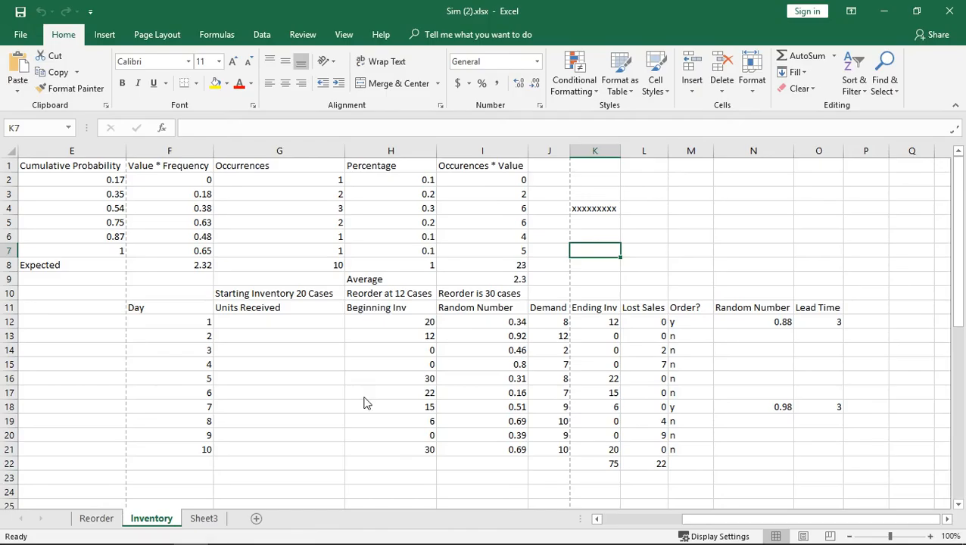